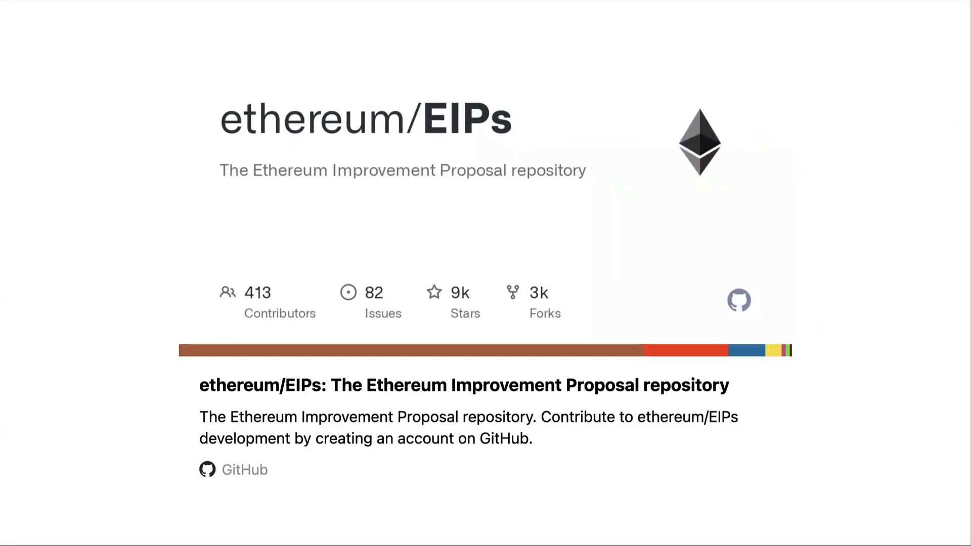
mouse_move(732, 336)
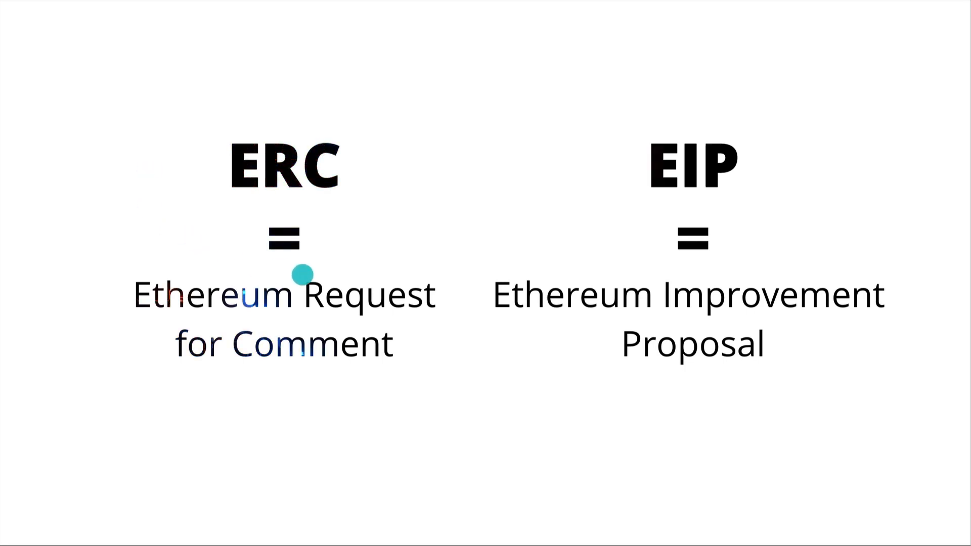
mouse_move(287, 370)
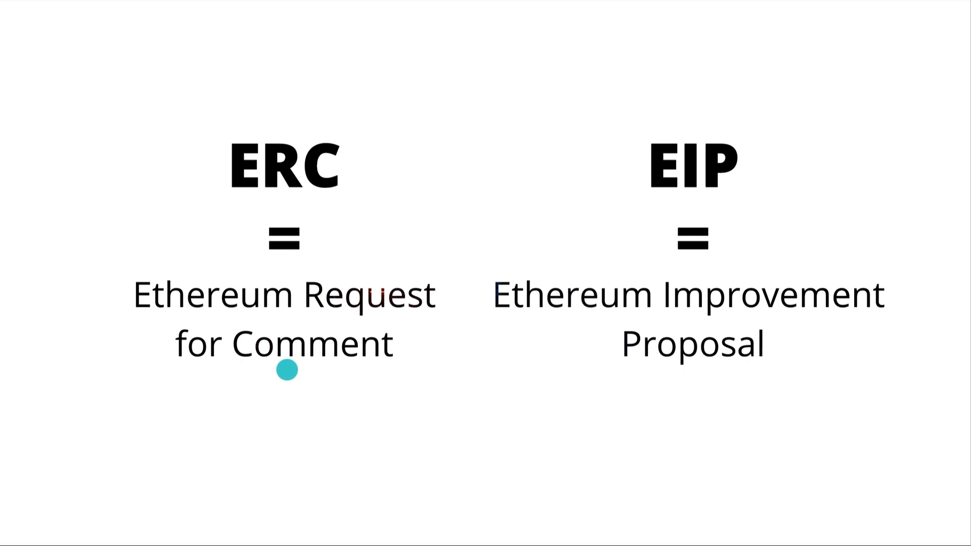